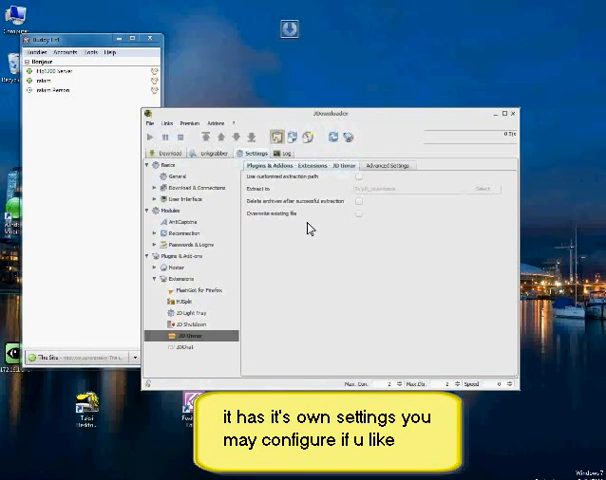
mouse_move(268, 264)
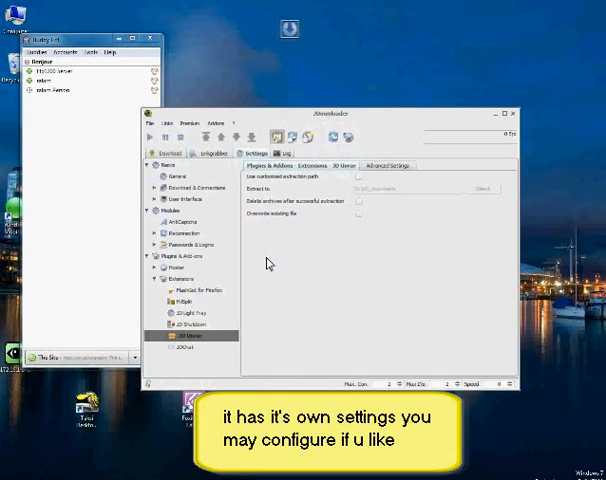
- Return from the JD Unrar options to the Extensions table listing versions and status
click(304, 165)
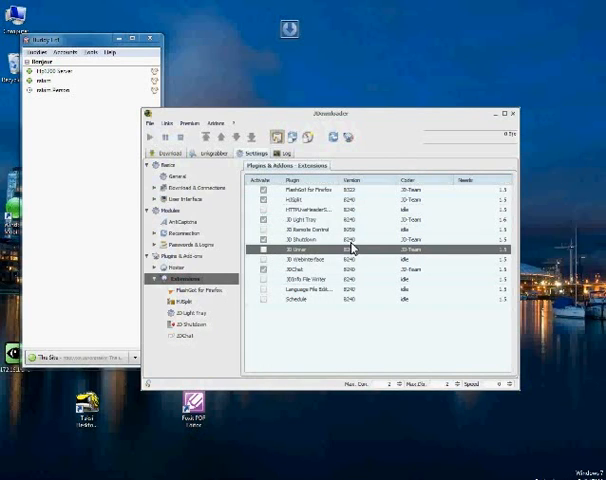